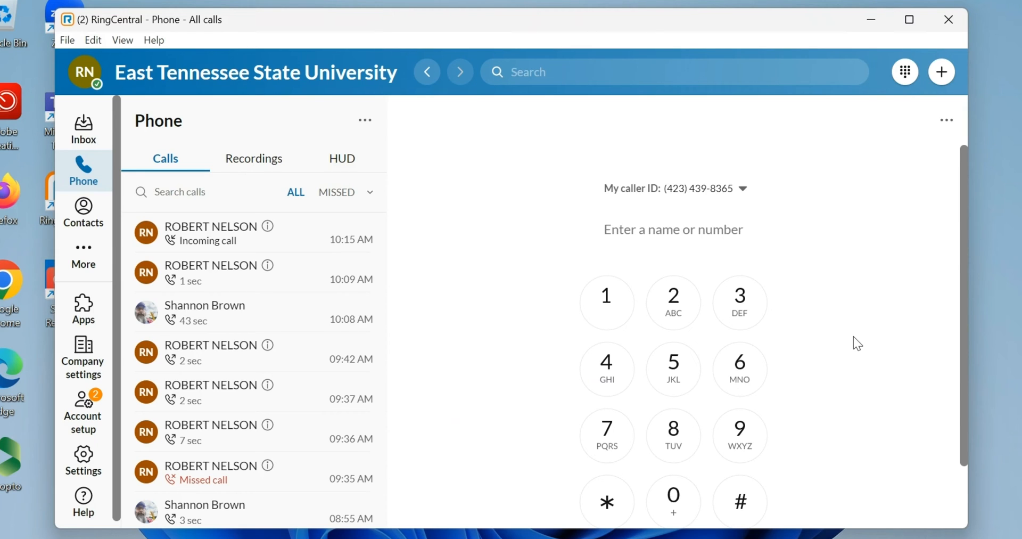
Go to Settings > Phone and bring the Voicemail settings group into view
{"action": "left_click", "coordinate": [673, 229]}
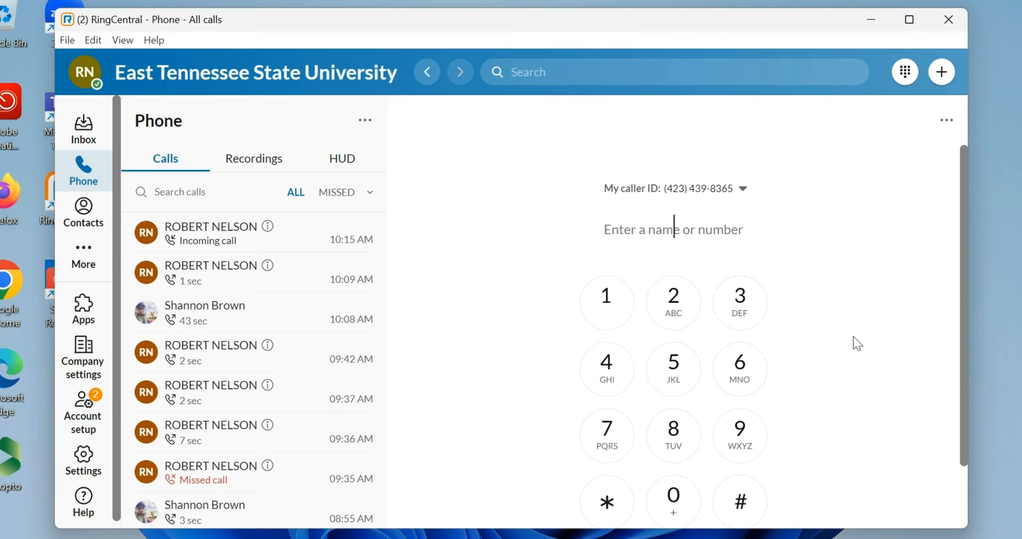
{"action": "mouse_move", "coordinate": [533, 18]}
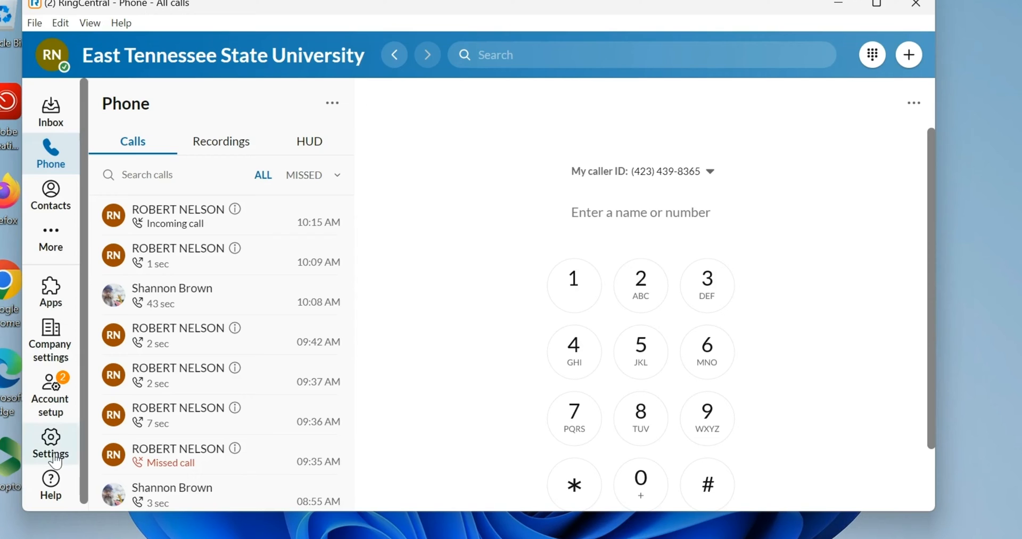
{"action": "left_click", "coordinate": [50, 444]}
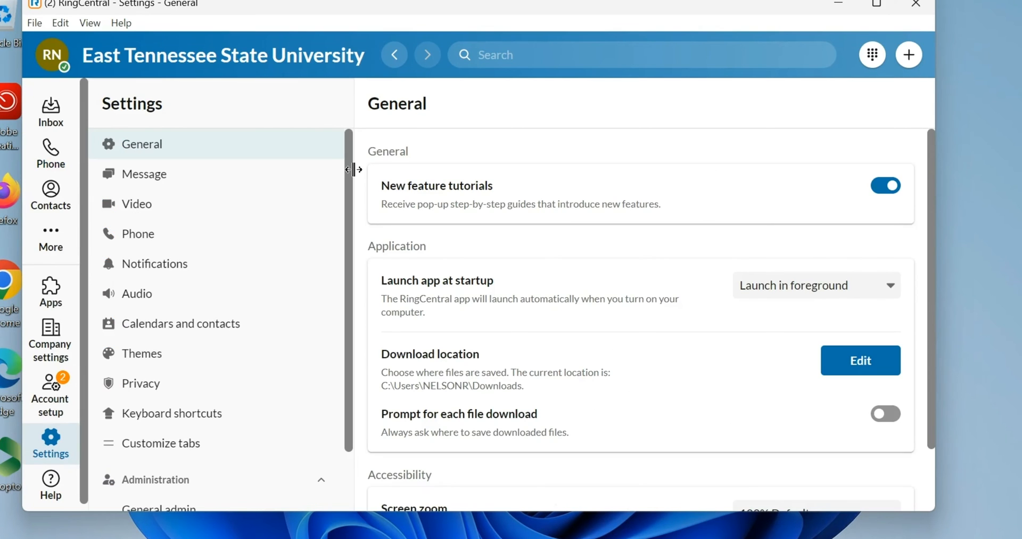
{"action": "left_click", "coordinate": [138, 233]}
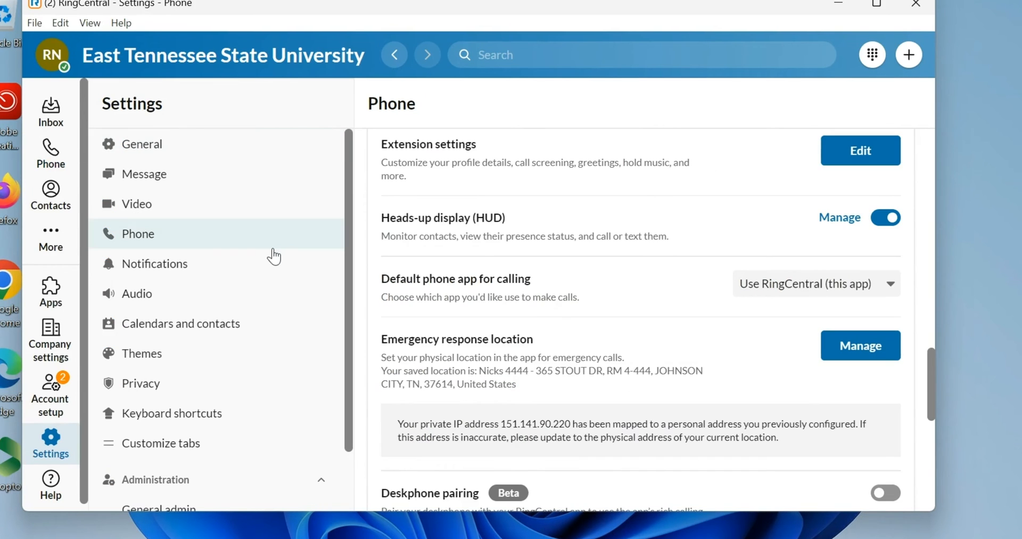
{"action": "scroll", "scroll_direction": "down", "scroll_amount": 3}
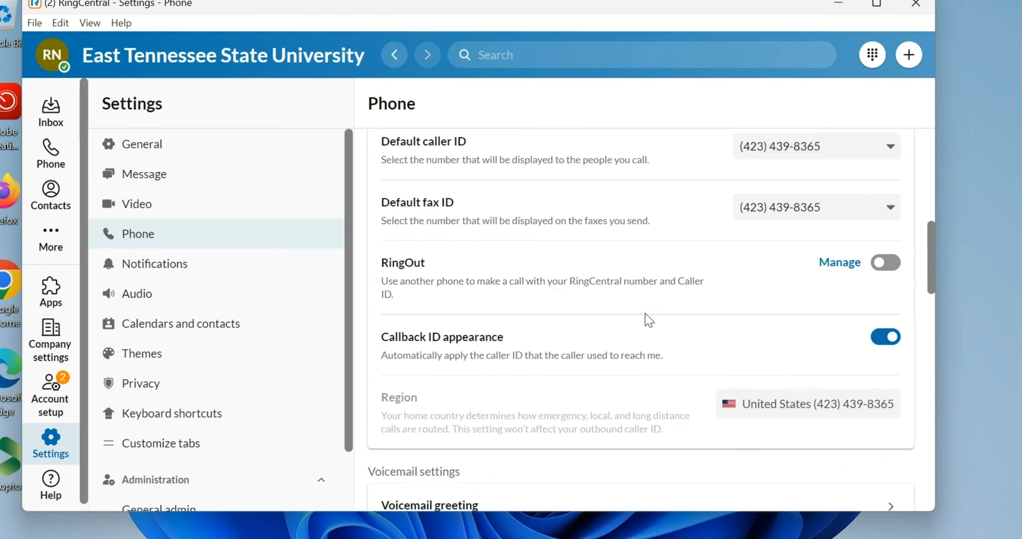
{"action": "scroll", "scroll_direction": "down", "scroll_amount": 3}
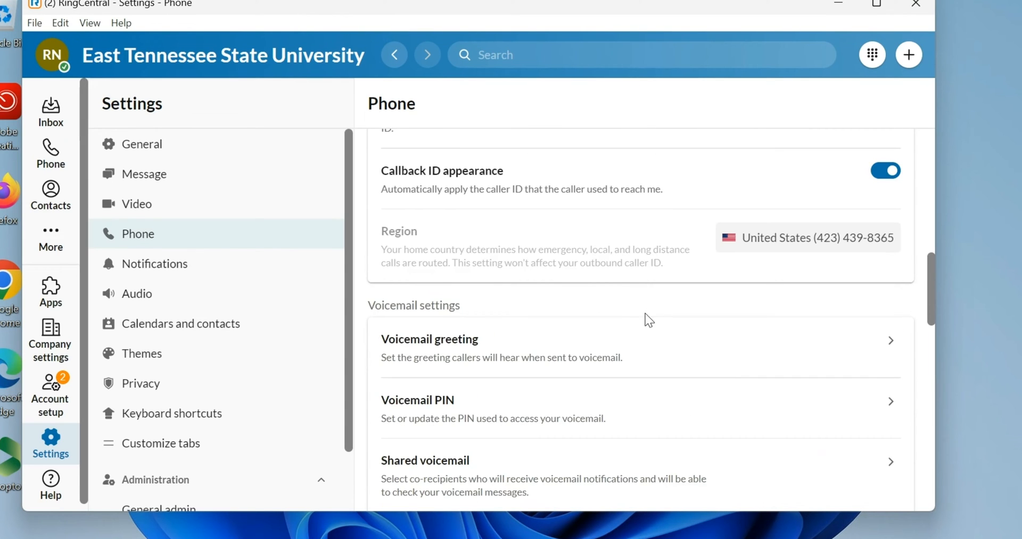
{"action": "mouse_move", "coordinate": [518, 344]}
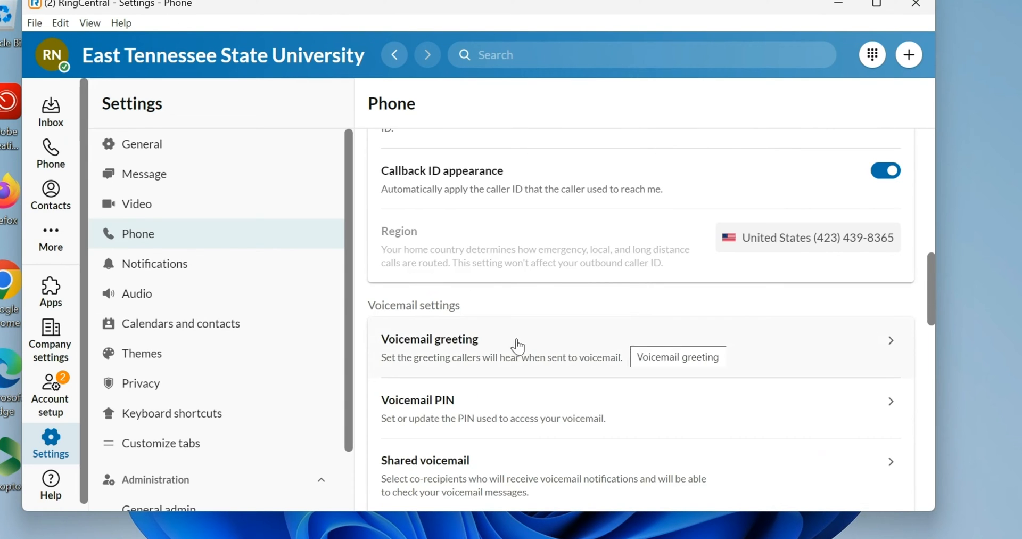
In Voicemail greeting, change the greeting type from Default to Custom
{"action": "left_click", "coordinate": [429, 339]}
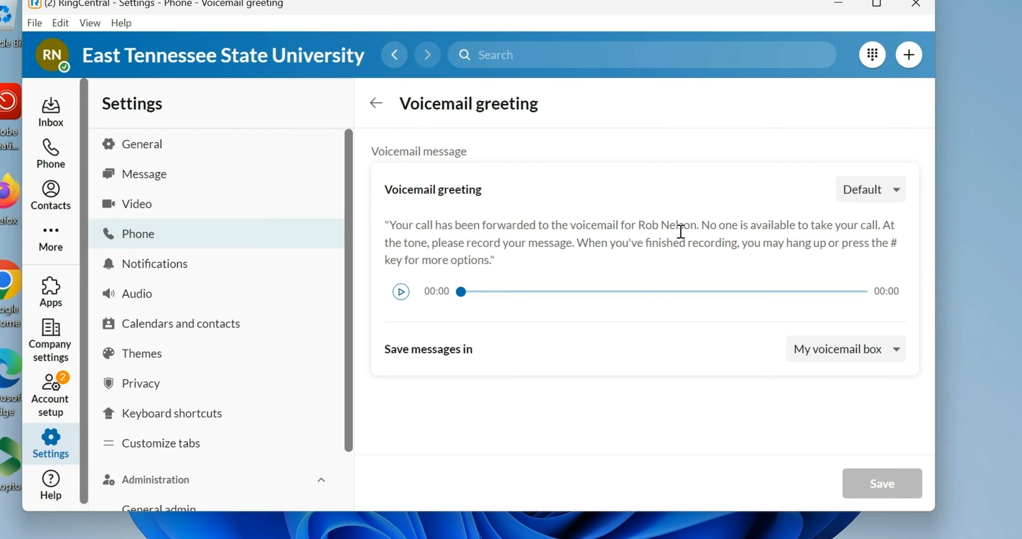
{"action": "mouse_move", "coordinate": [893, 181]}
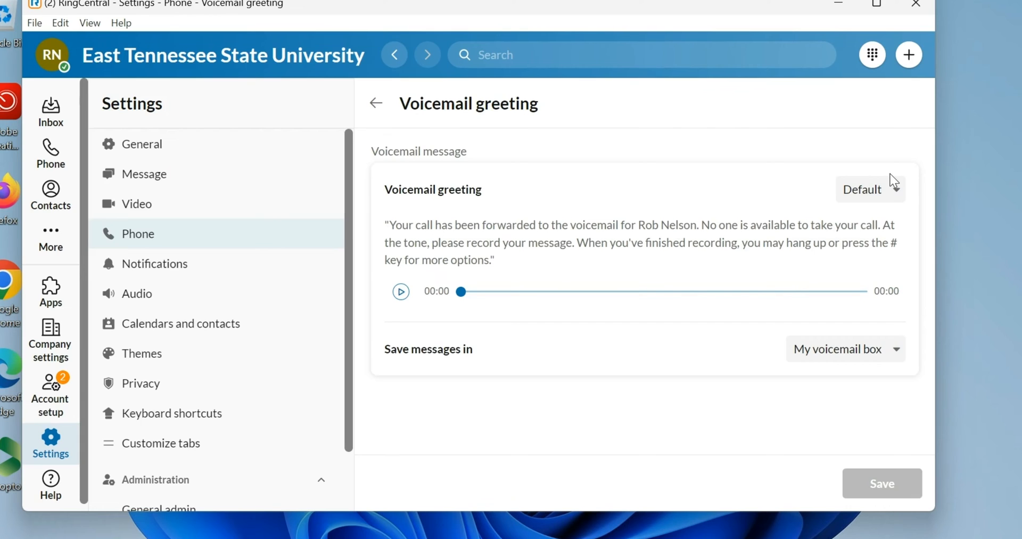
{"action": "left_click", "coordinate": [870, 190]}
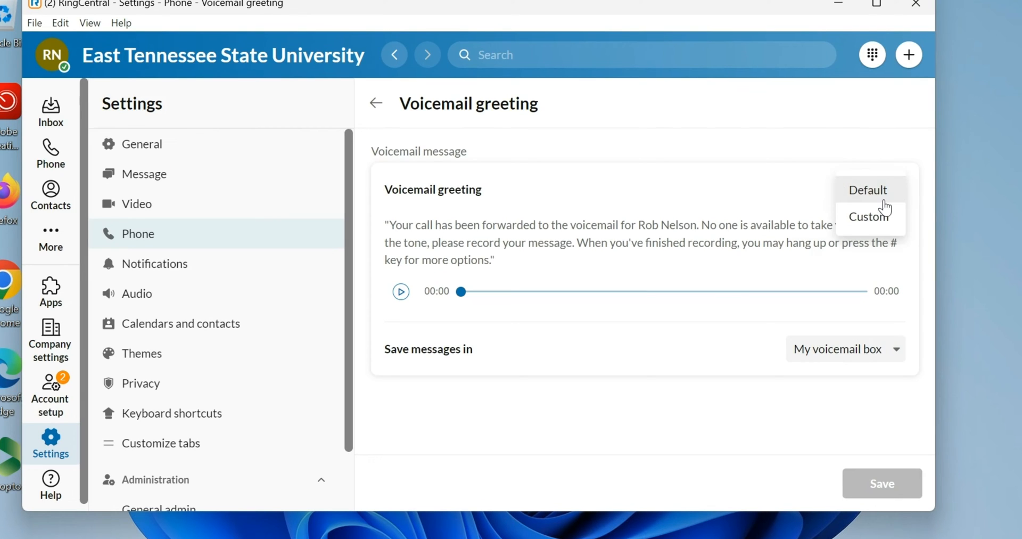
{"action": "left_click", "coordinate": [868, 216]}
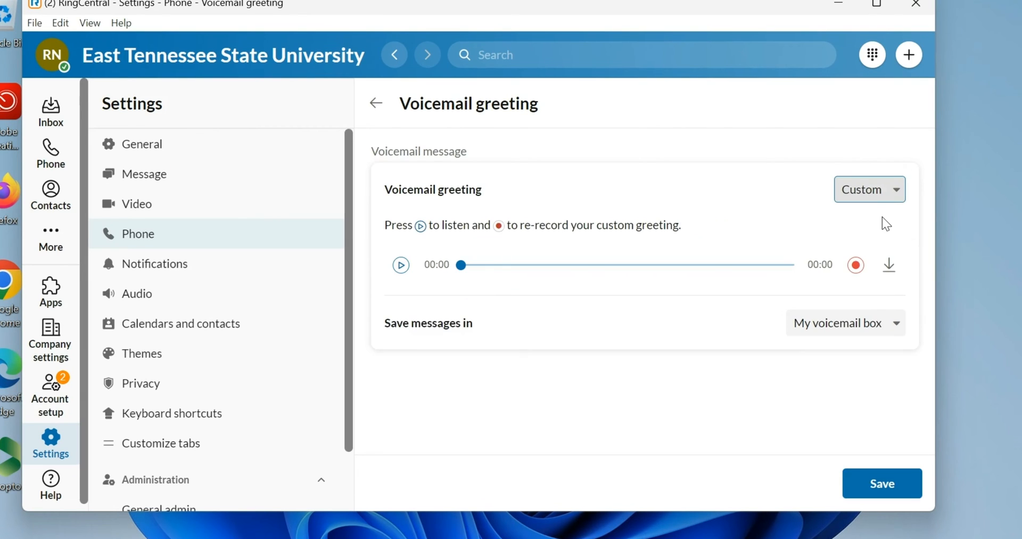
{"action": "mouse_move", "coordinate": [856, 265]}
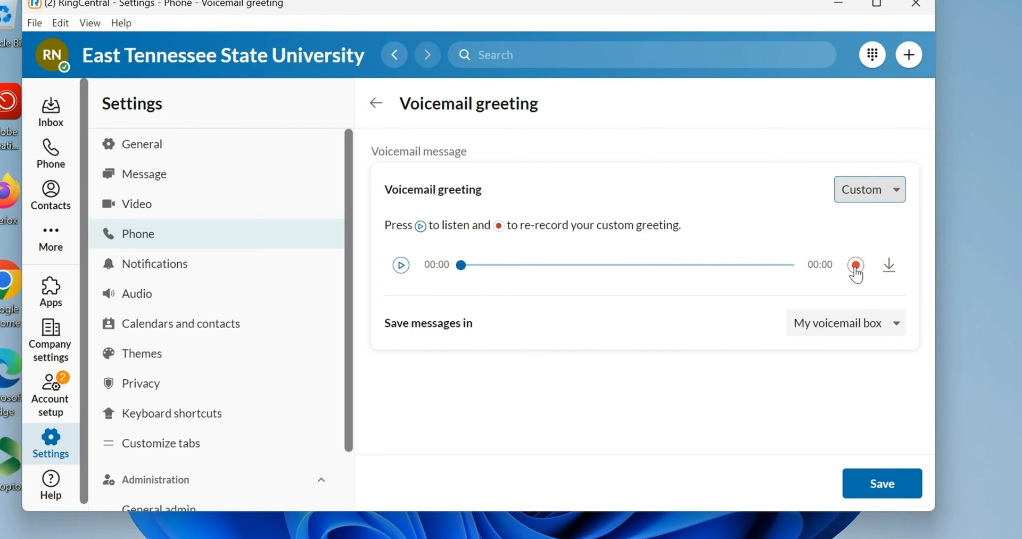
Record a short greeting via Computer Microphone and upload it as the active greeting
{"action": "left_click", "coordinate": [856, 265]}
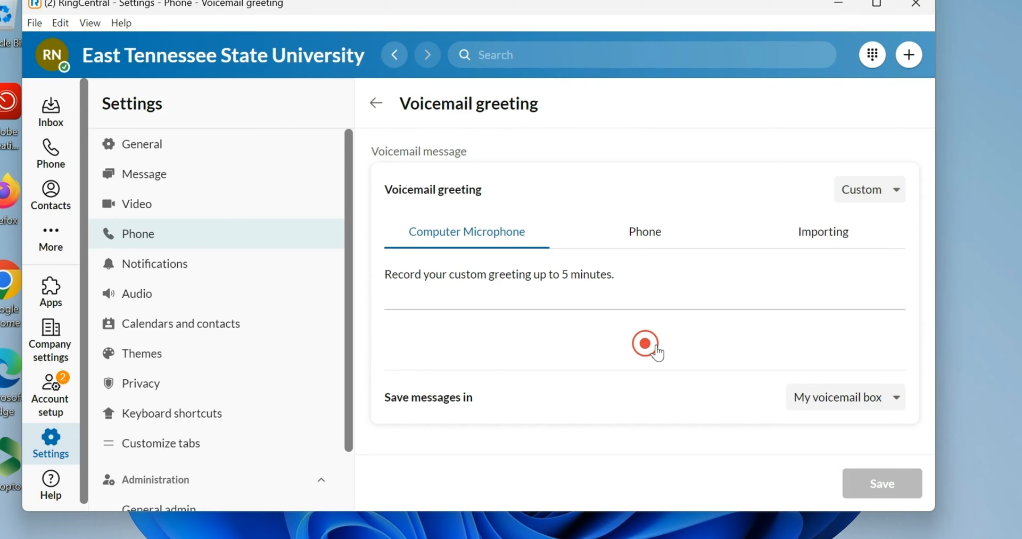
{"action": "left_click", "coordinate": [644, 344]}
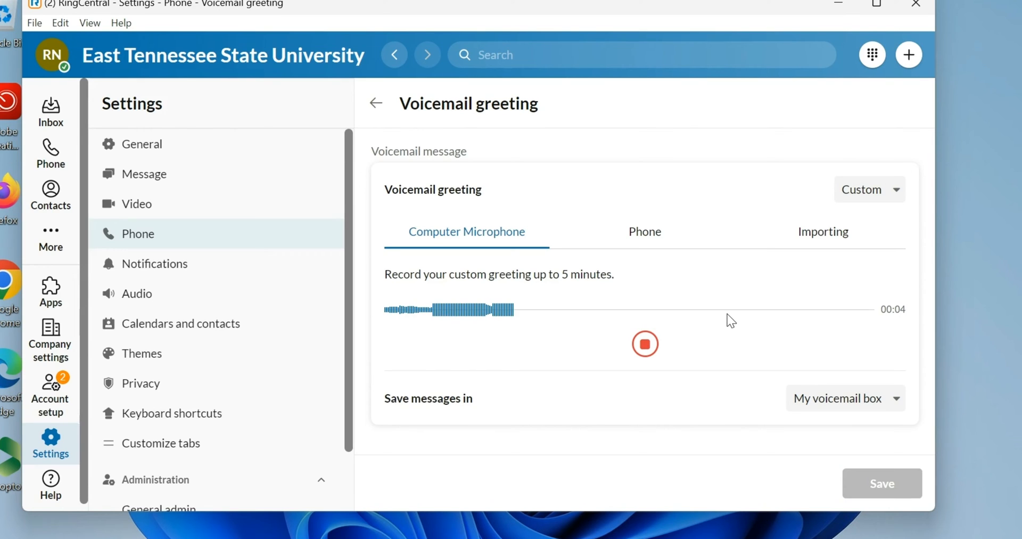
{"action": "left_click", "coordinate": [644, 344]}
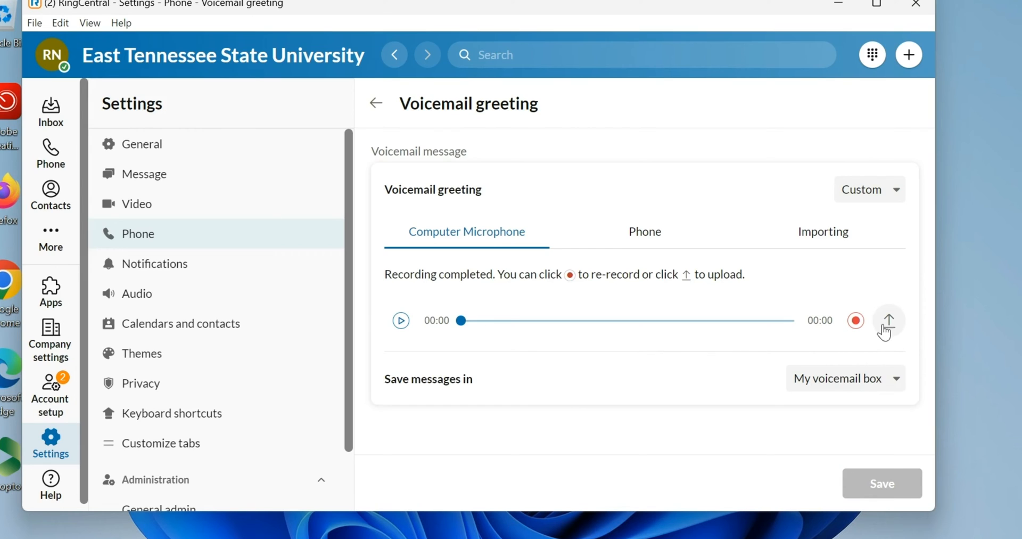
{"action": "mouse_move", "coordinate": [903, 328]}
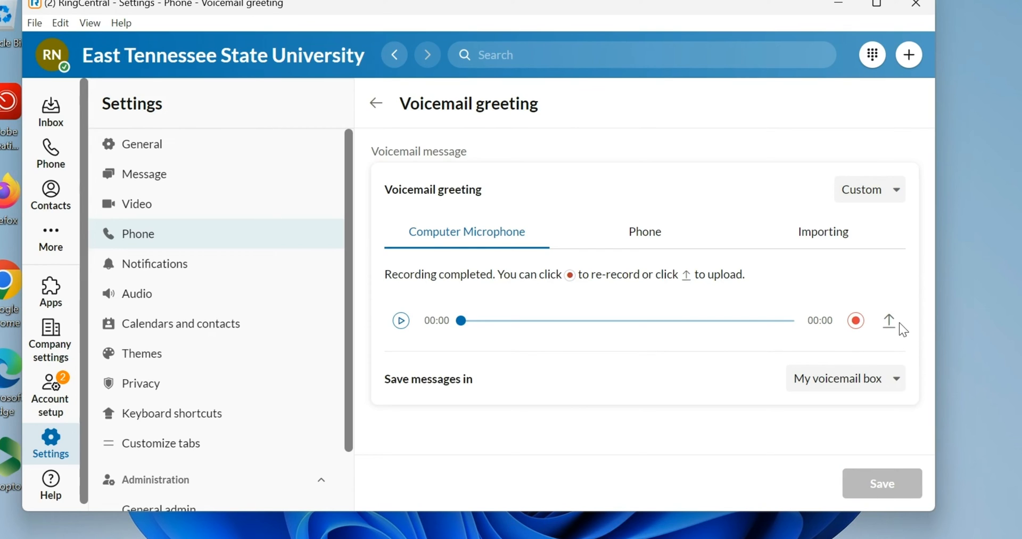
{"action": "left_click", "coordinate": [888, 319]}
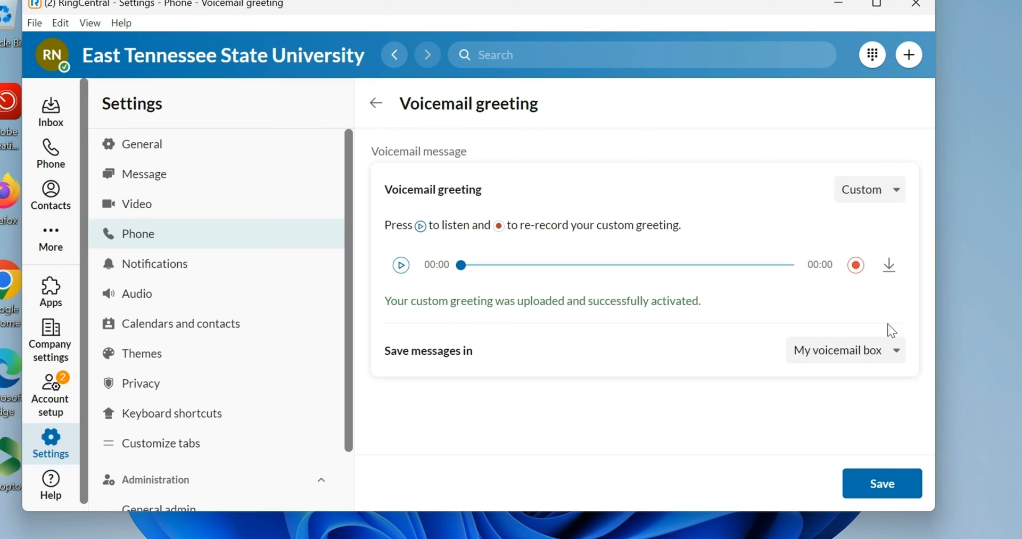
Preview the uploaded greeting briefly, then save the custom greeting setting
{"action": "left_click", "coordinate": [400, 265]}
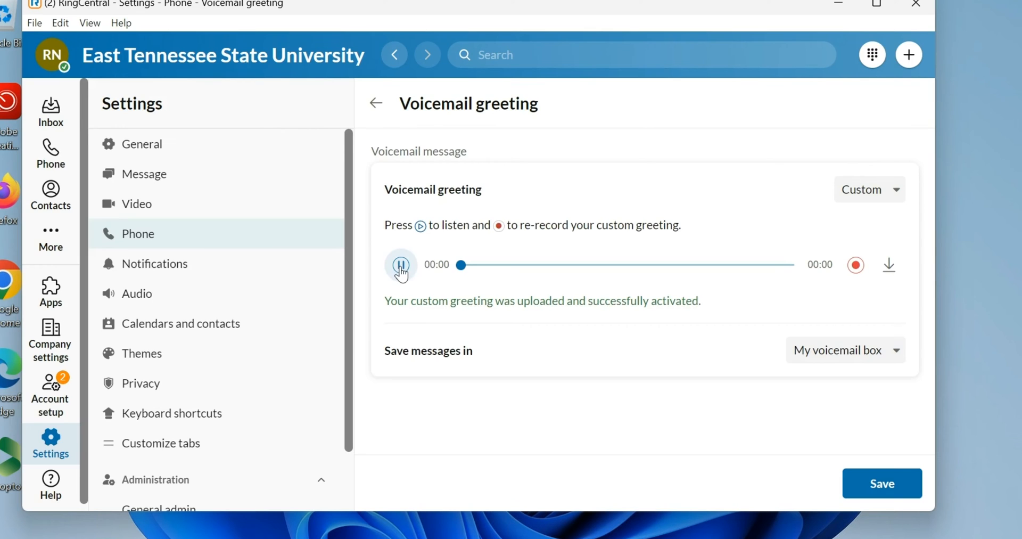
{"action": "left_click", "coordinate": [401, 265]}
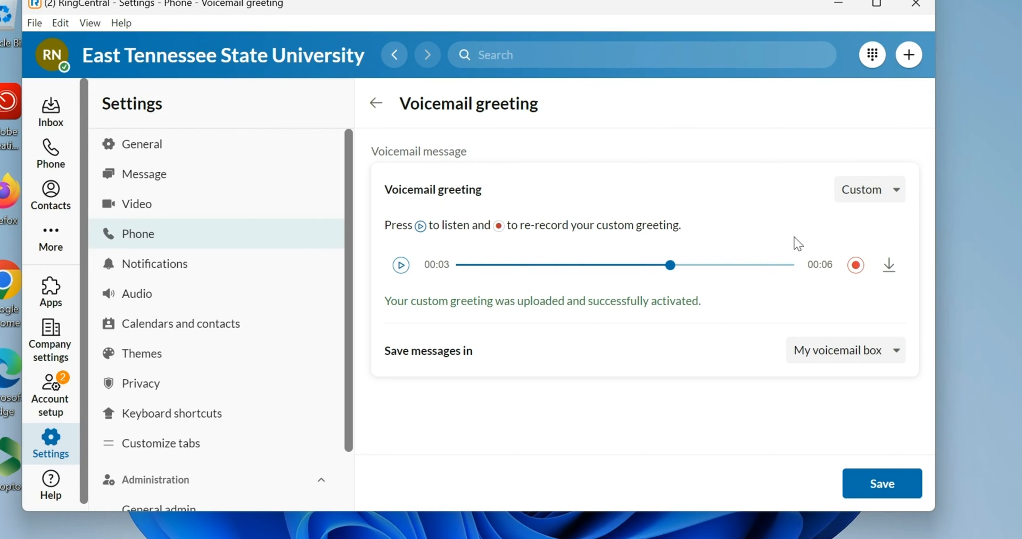
{"action": "mouse_move", "coordinate": [872, 470]}
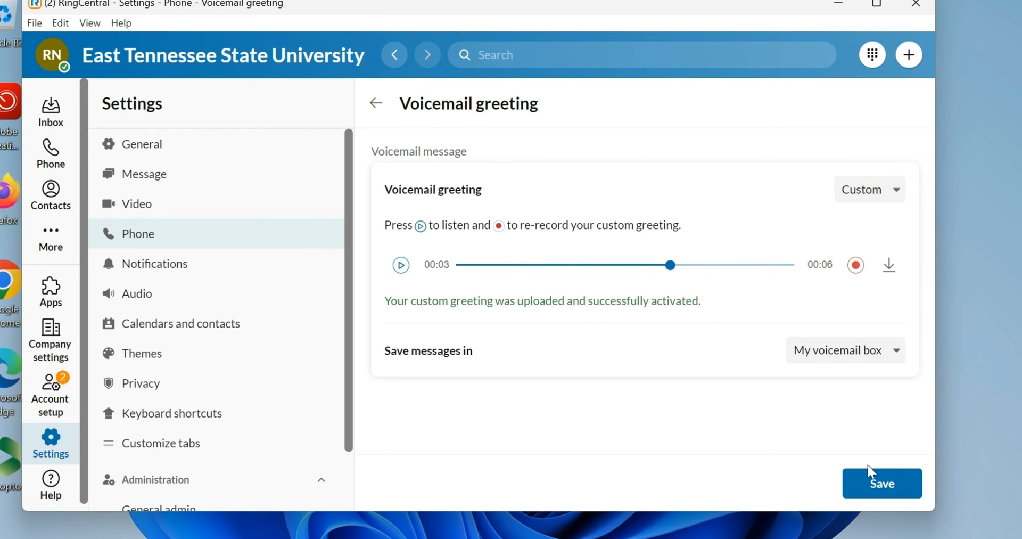
{"action": "left_click", "coordinate": [882, 482]}
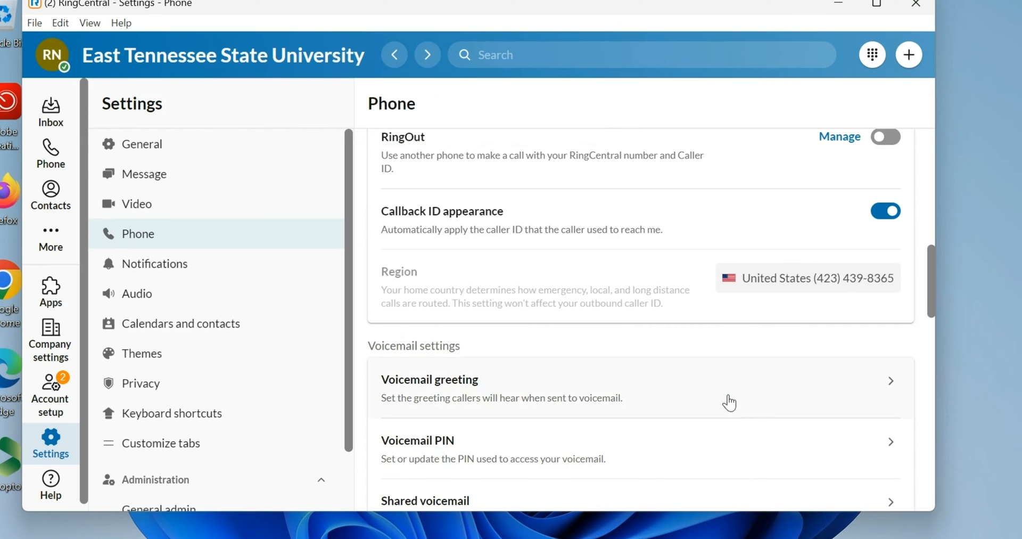
Reopen Voicemail greeting and toggle the type, ending on Default with the standard message
{"action": "left_click", "coordinate": [641, 387]}
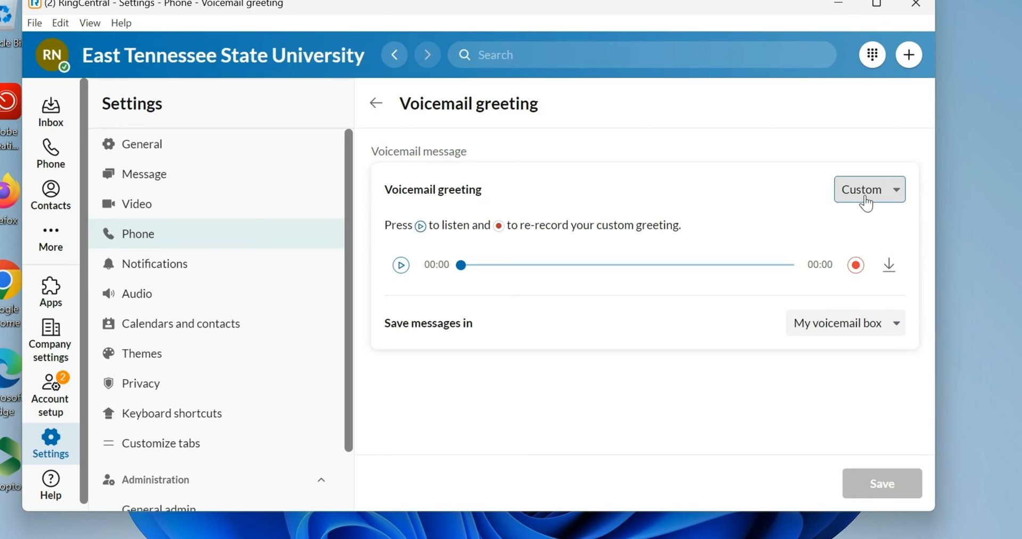
{"action": "left_click", "coordinate": [868, 190]}
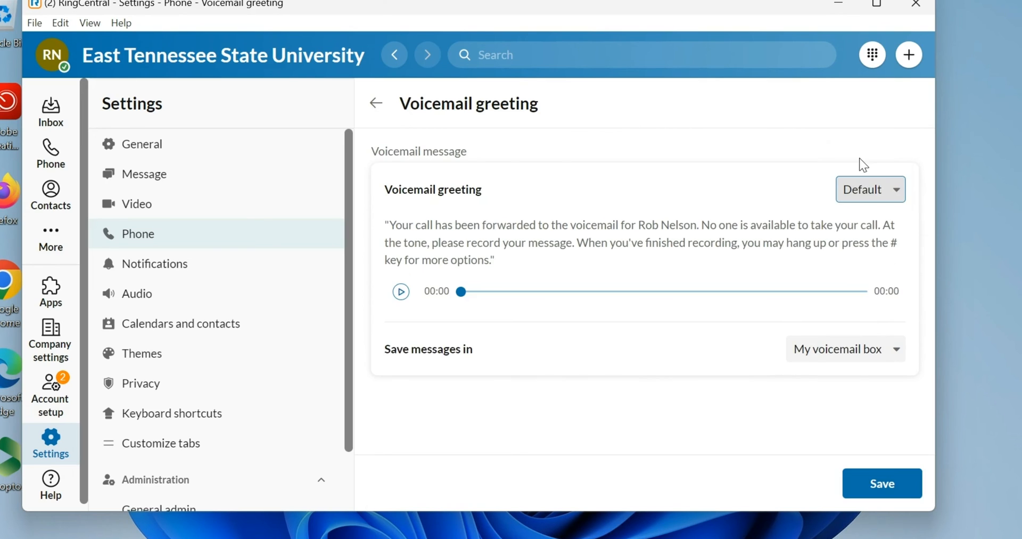
{"action": "mouse_move", "coordinate": [714, 219]}
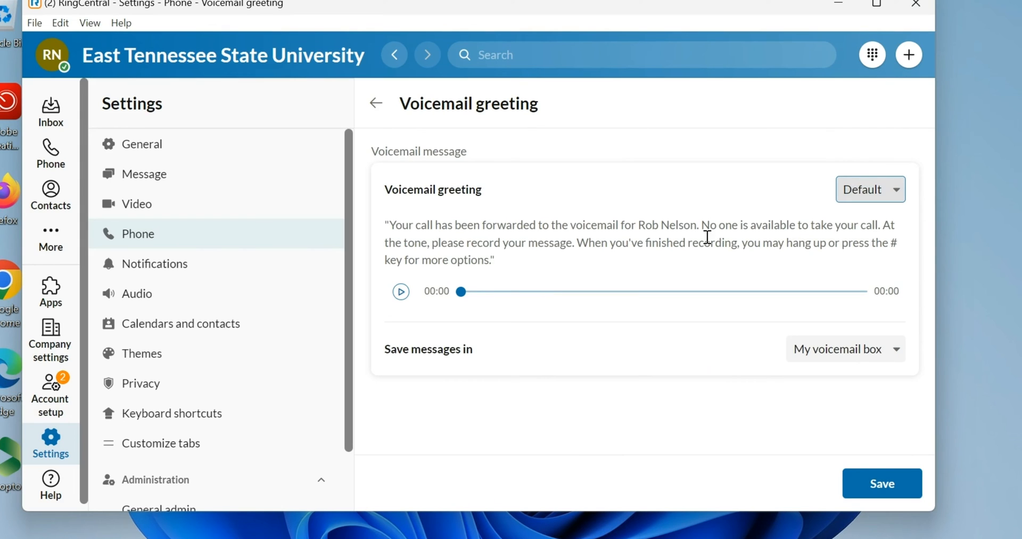
{"action": "mouse_move", "coordinate": [837, 188]}
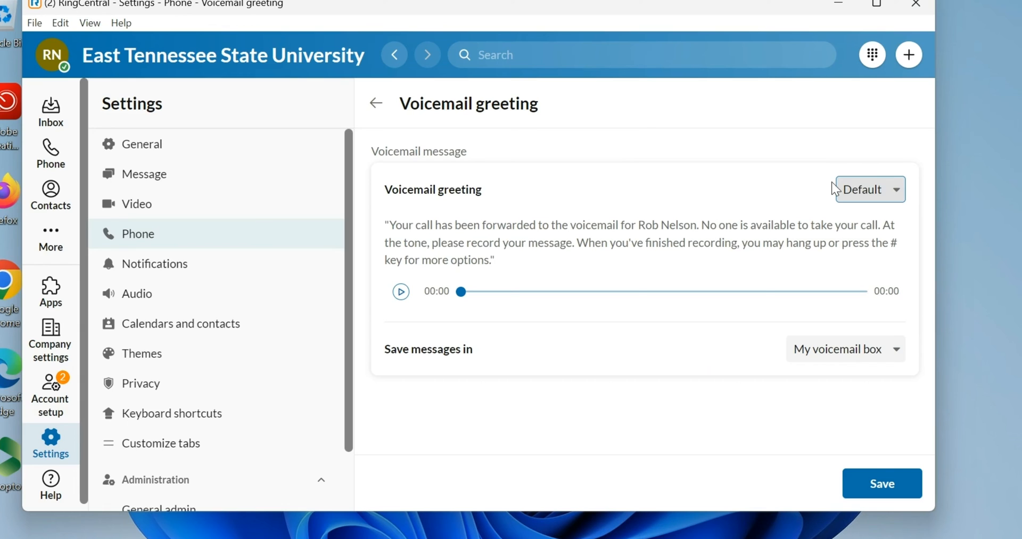
{"action": "left_click", "coordinate": [868, 190]}
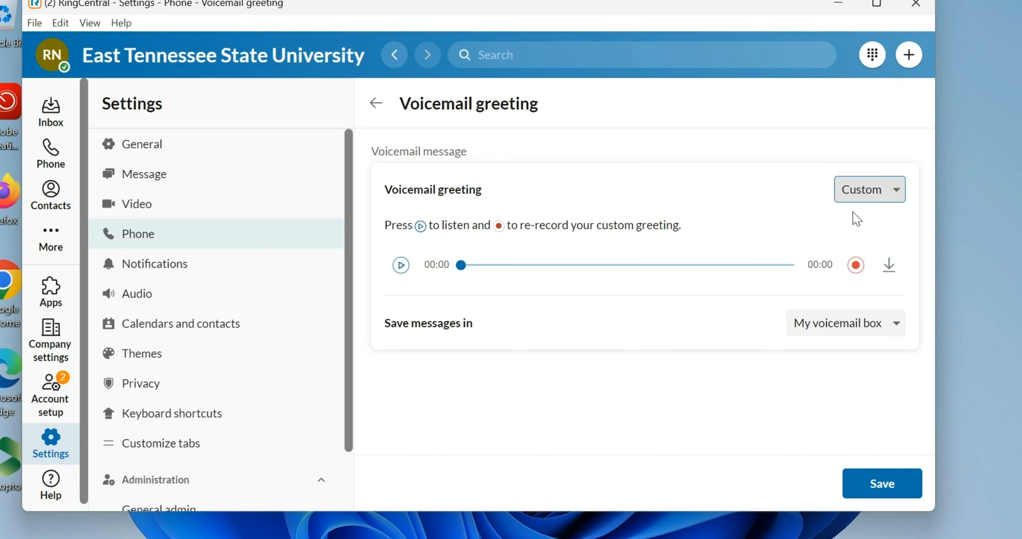
{"action": "mouse_move", "coordinate": [656, 247]}
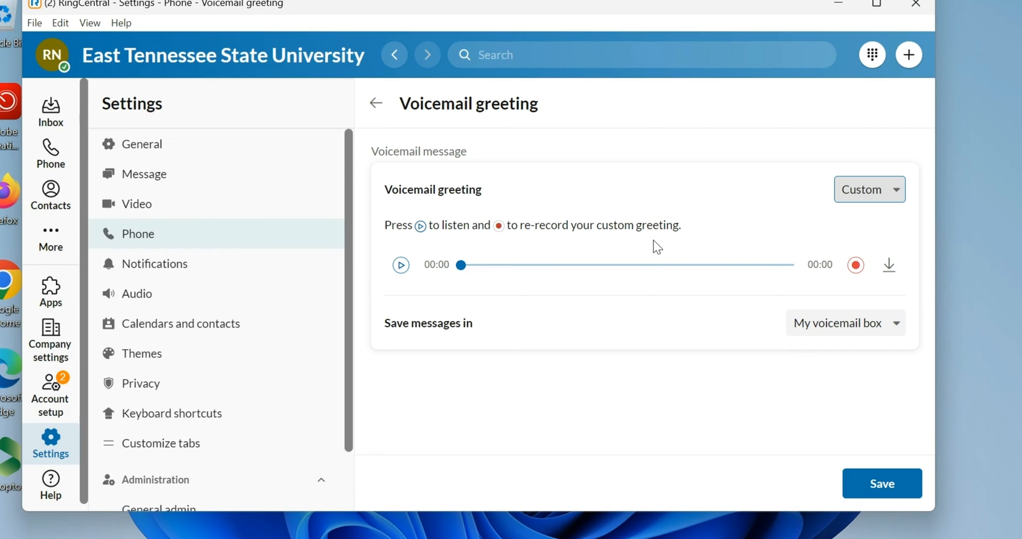
{"action": "left_click", "coordinate": [868, 190]}
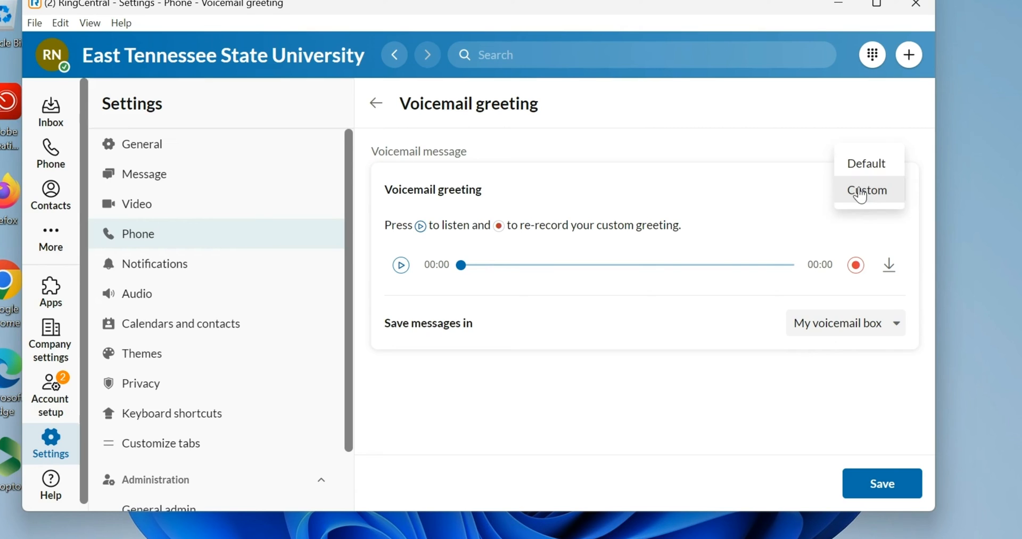
{"action": "left_click", "coordinate": [866, 162]}
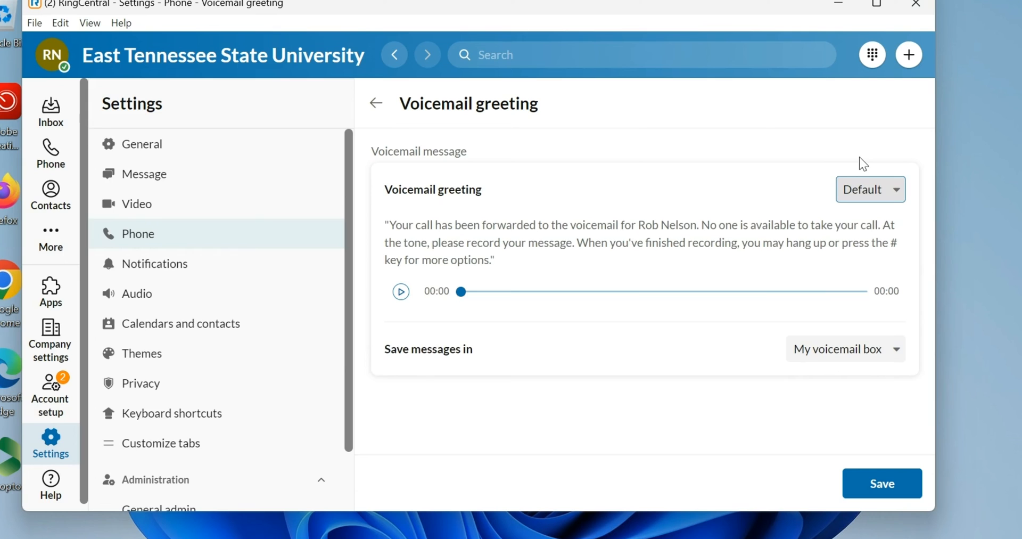
{"action": "mouse_move", "coordinate": [612, 386]}
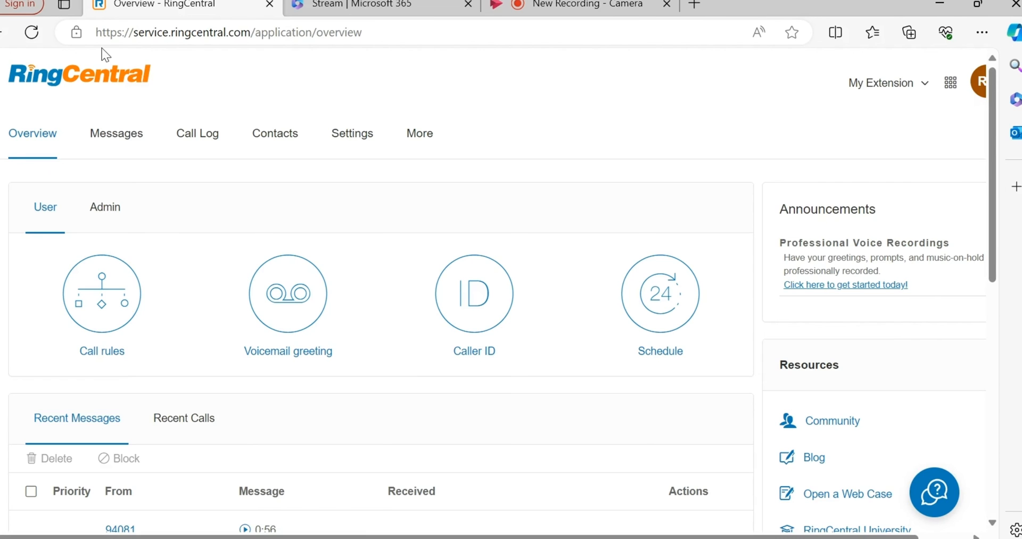
{"action": "mouse_move", "coordinate": [165, 36]}
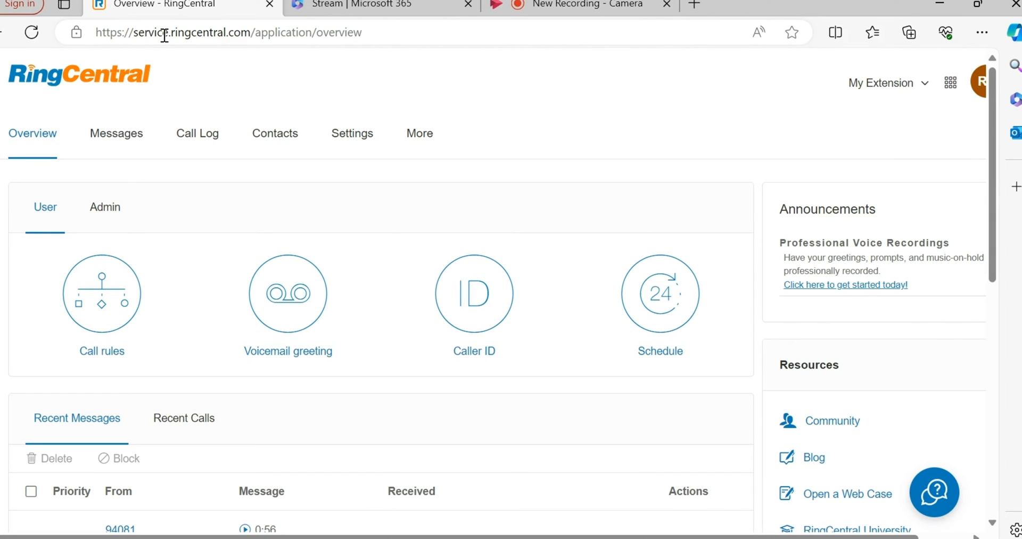
{"action": "mouse_move", "coordinate": [275, 137]}
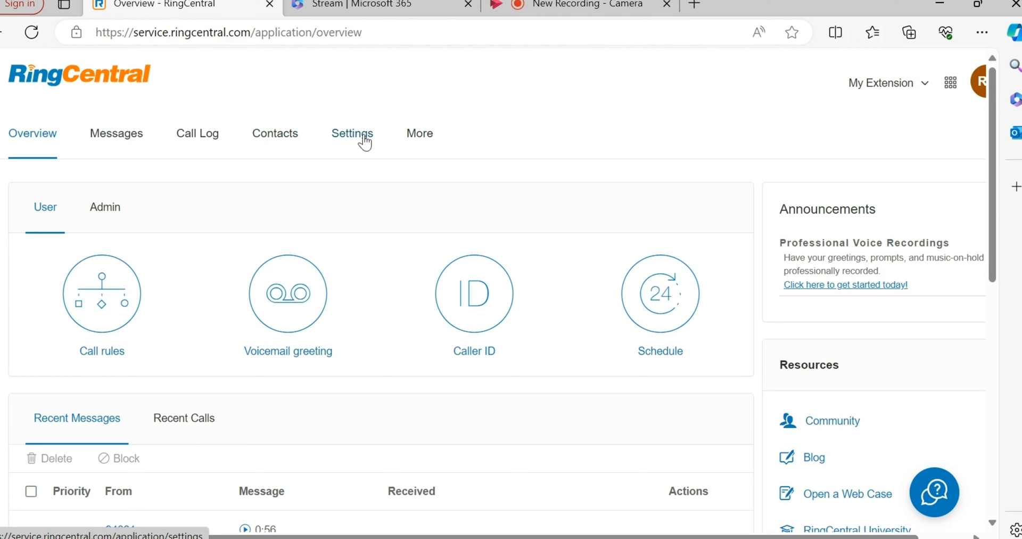
{"action": "mouse_move", "coordinate": [873, 83]}
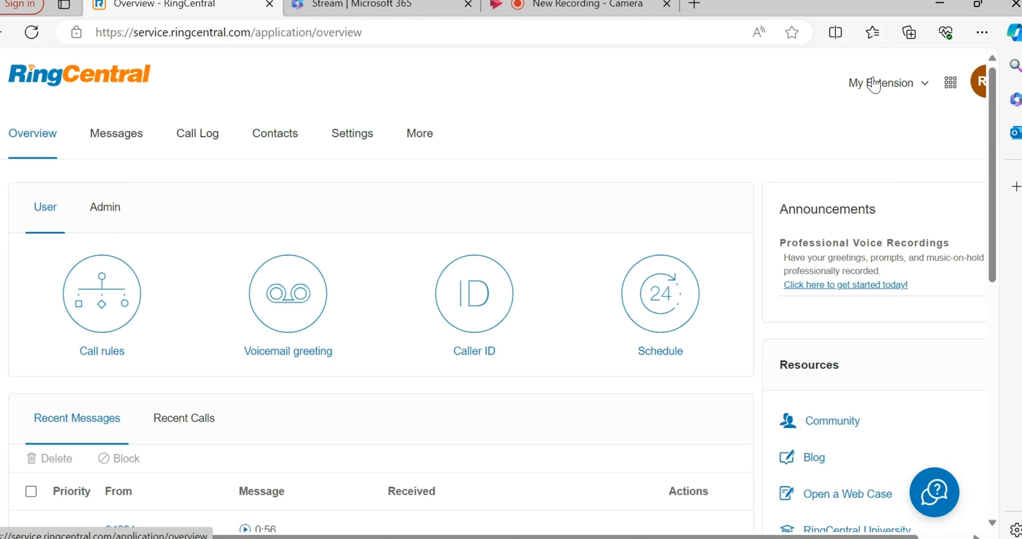
Scroll the web portal's Overview page to show its settings shortcuts
{"action": "scroll", "scroll_direction": "down", "scroll_amount": 3}
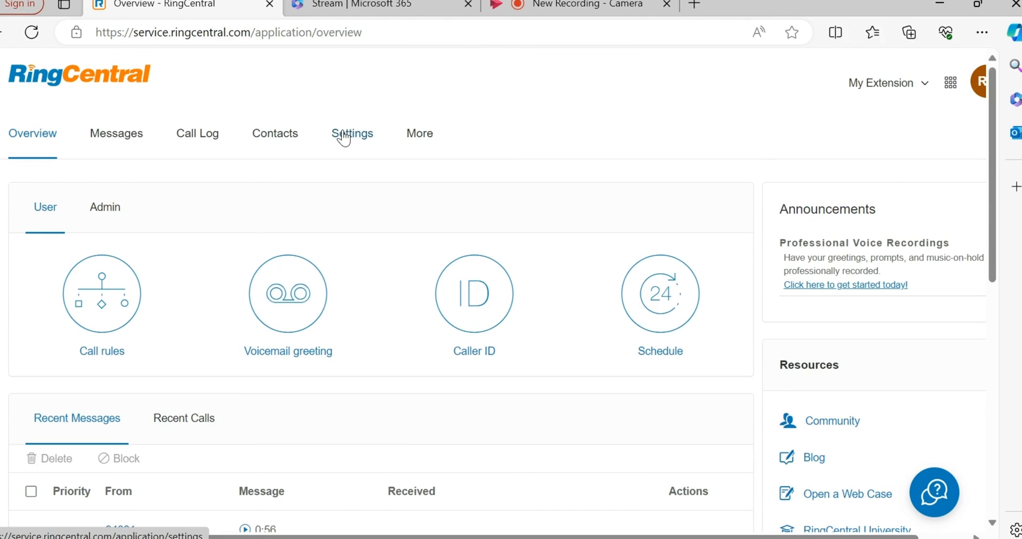
Navigate Settings > Phone to the Voicemail greeting page, currently set to Custom
{"action": "left_click", "coordinate": [352, 133]}
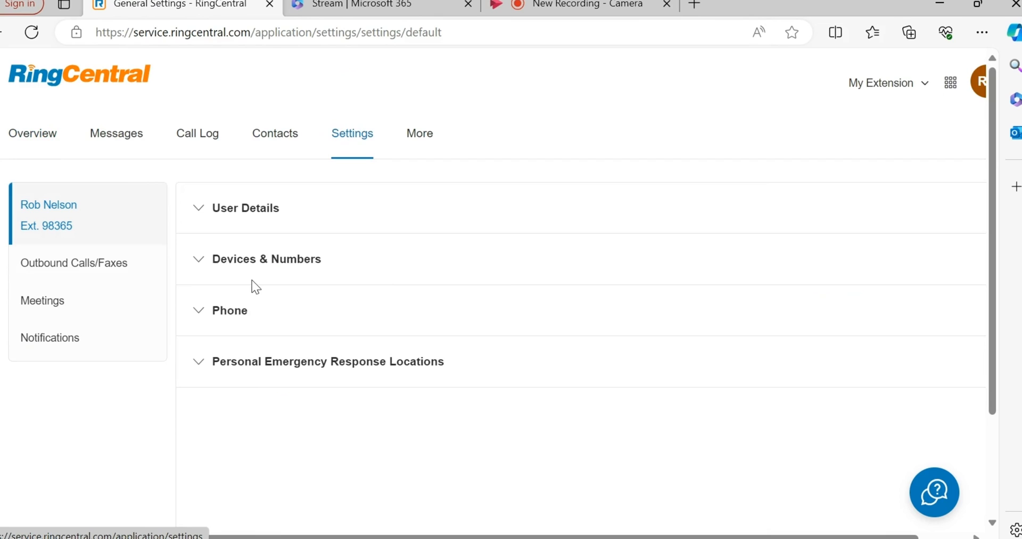
{"action": "left_click", "coordinate": [229, 310]}
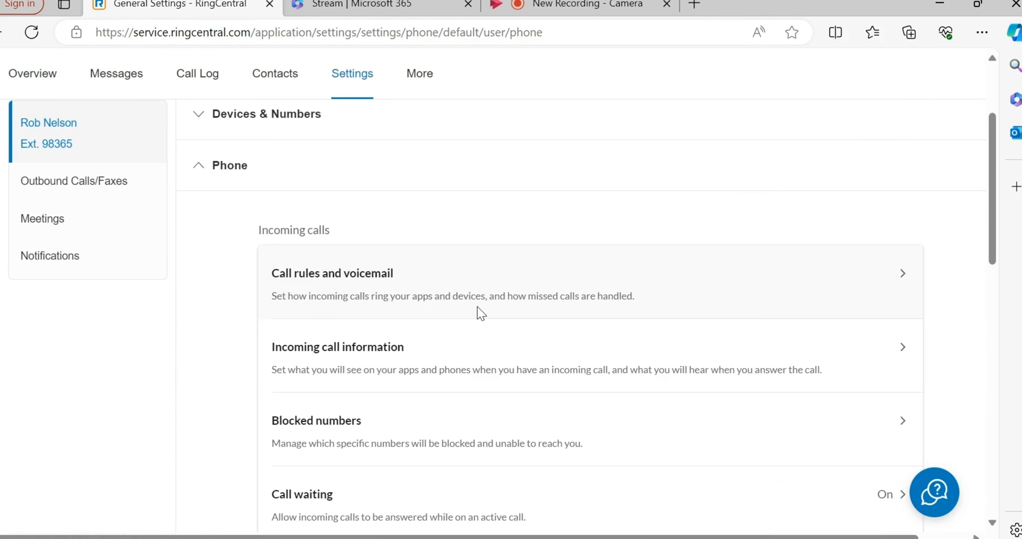
{"action": "scroll", "scroll_direction": "down", "scroll_amount": 3}
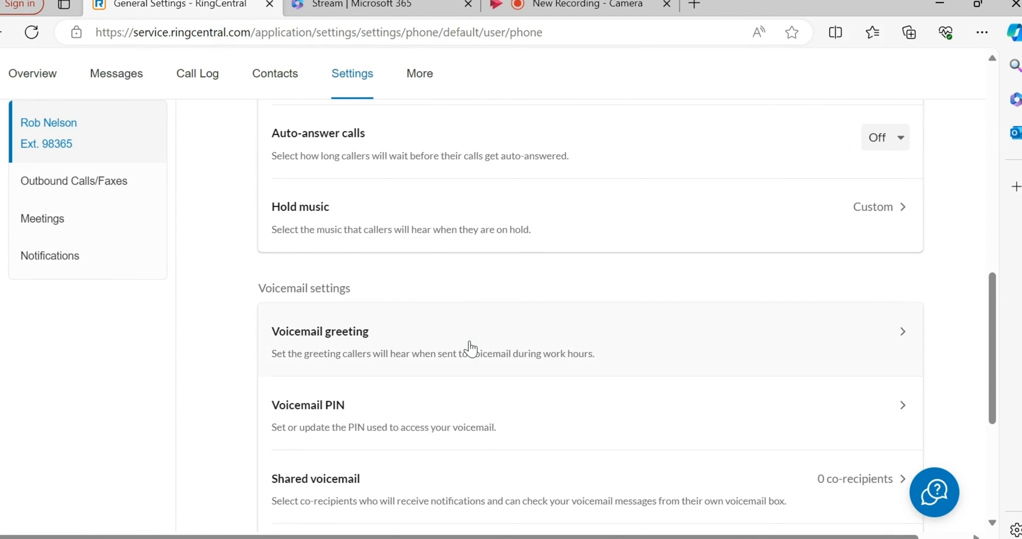
{"action": "left_click", "coordinate": [321, 331]}
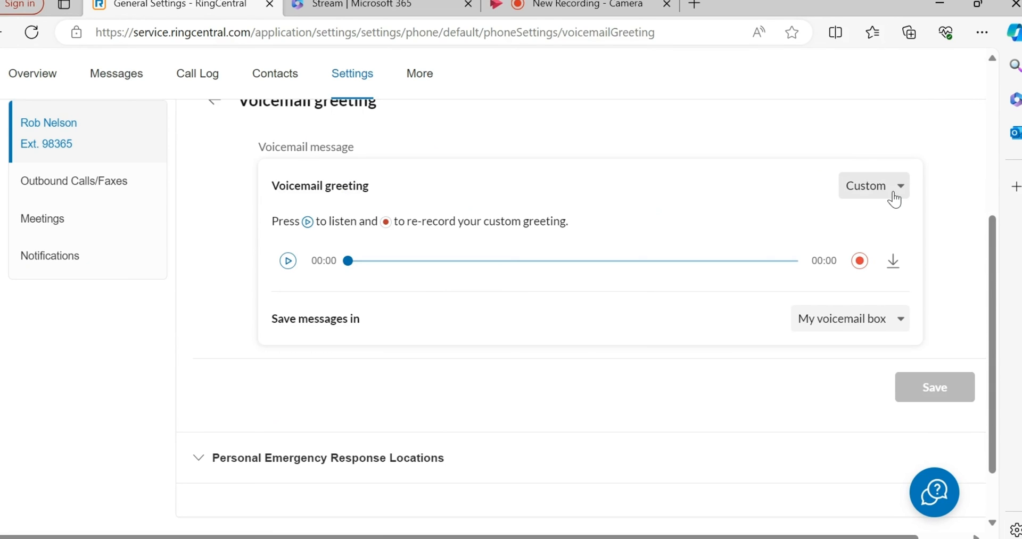
Toggle the web portal's greeting between Custom and Default, leaving it on Default
{"action": "left_click", "coordinate": [873, 186]}
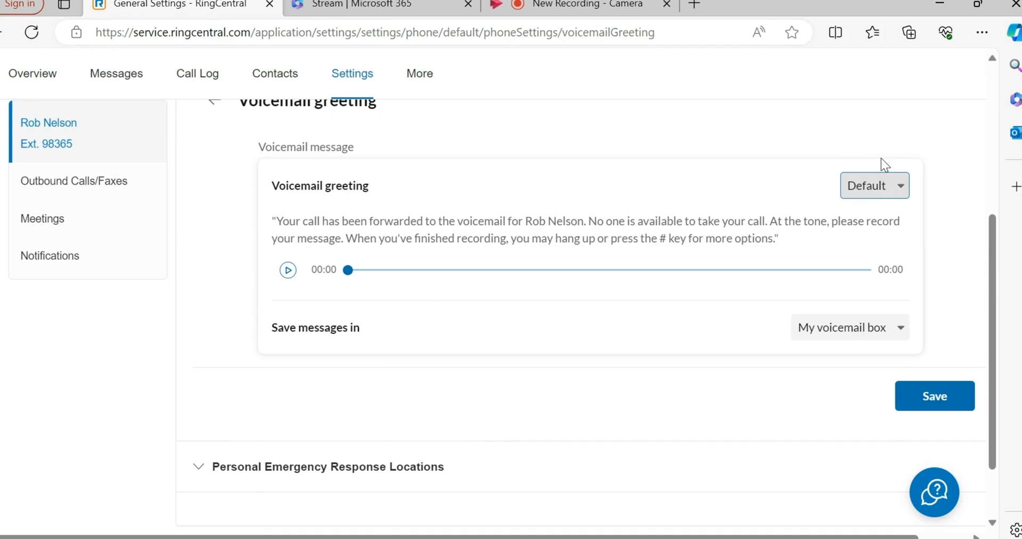
{"action": "left_click", "coordinate": [872, 185]}
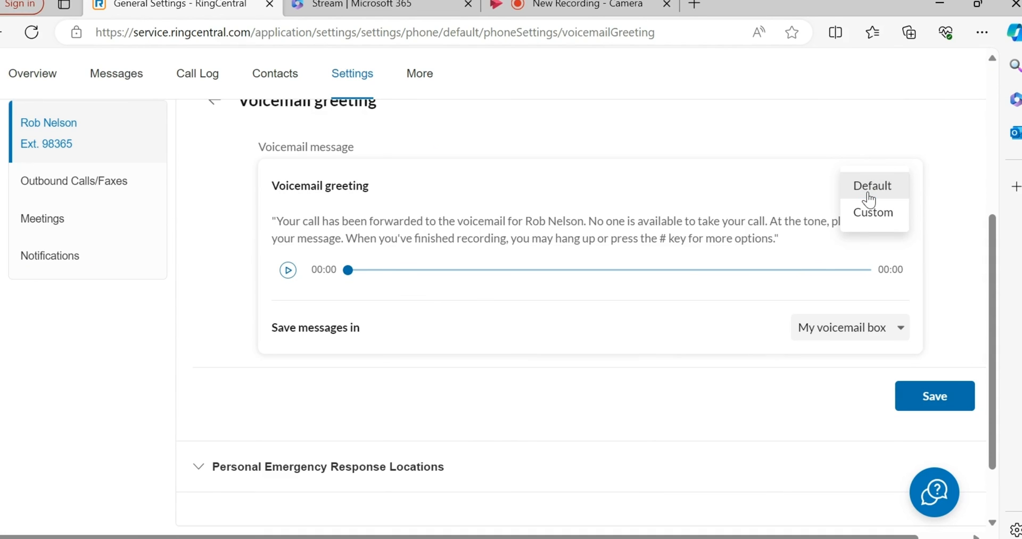
{"action": "left_click", "coordinate": [872, 212]}
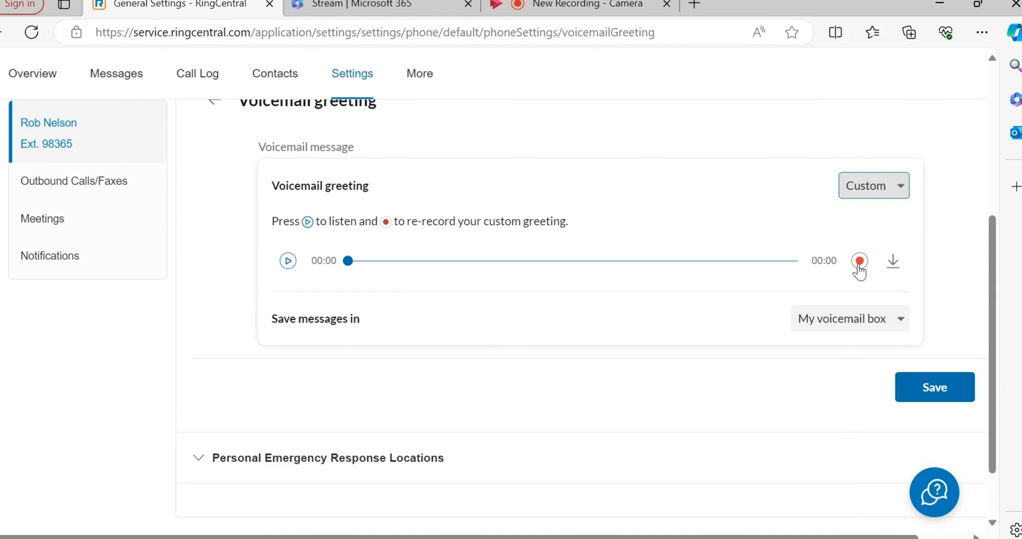
{"action": "mouse_move", "coordinate": [899, 218]}
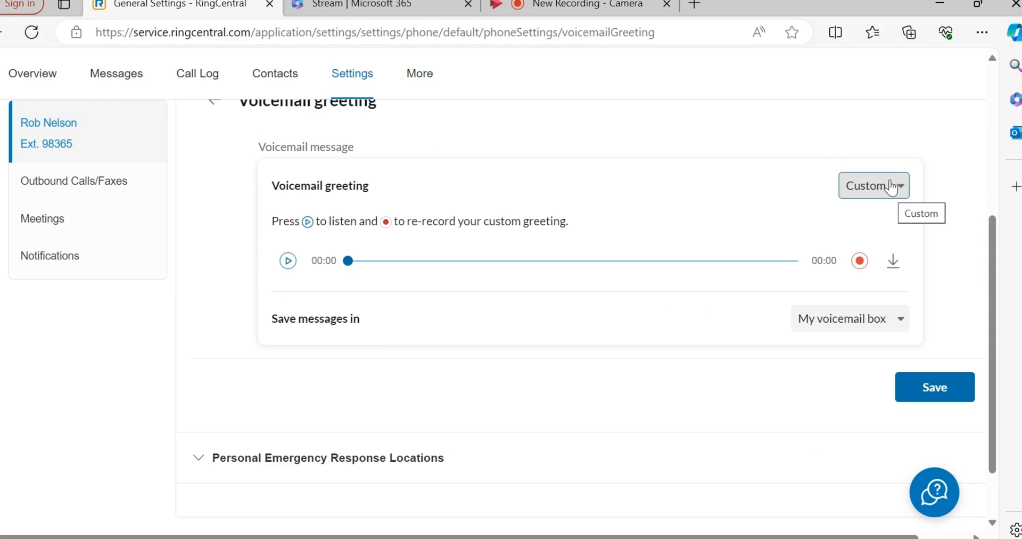
{"action": "left_click", "coordinate": [873, 185]}
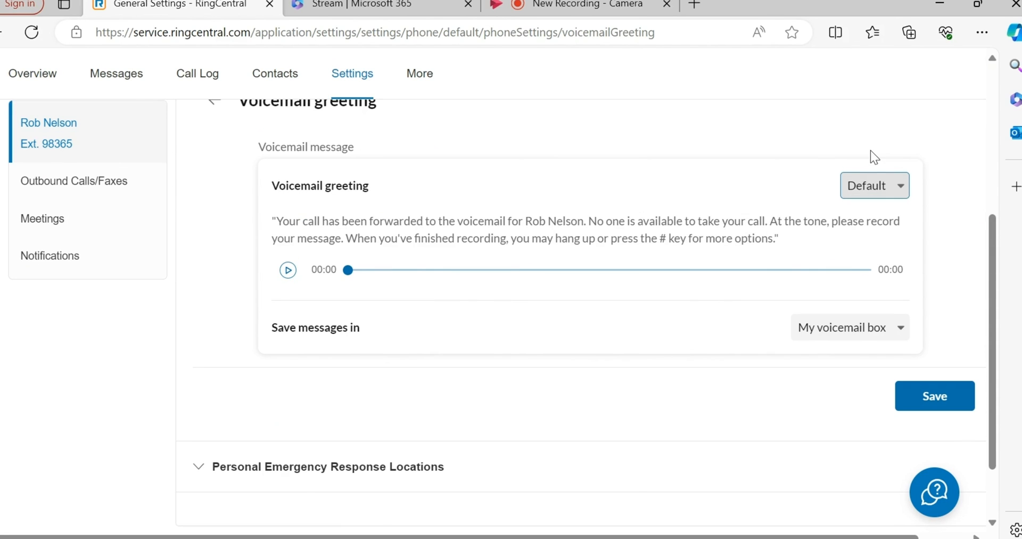